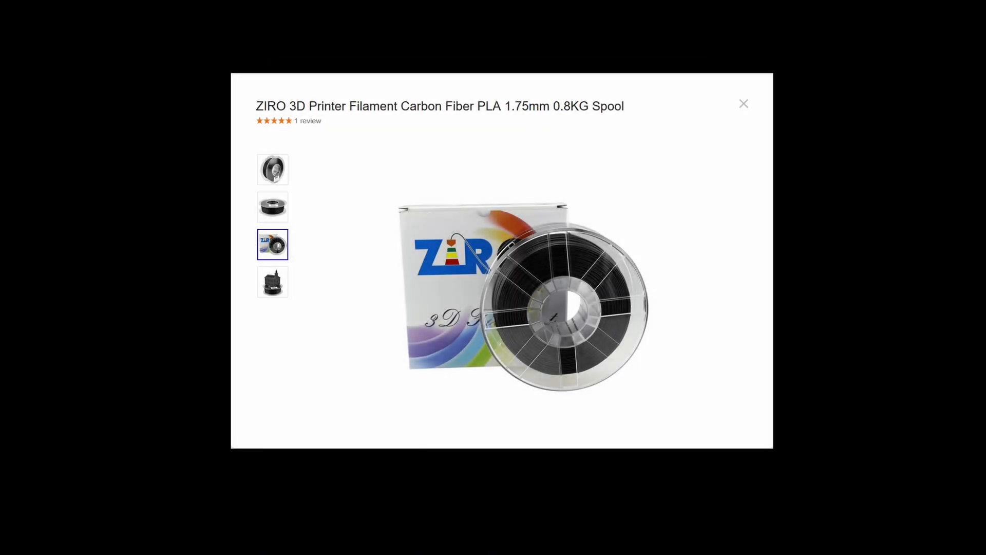
Reach the Machine Settings of the Prusa .8 carbon printer via Preferences > Printers.
click(272, 282)
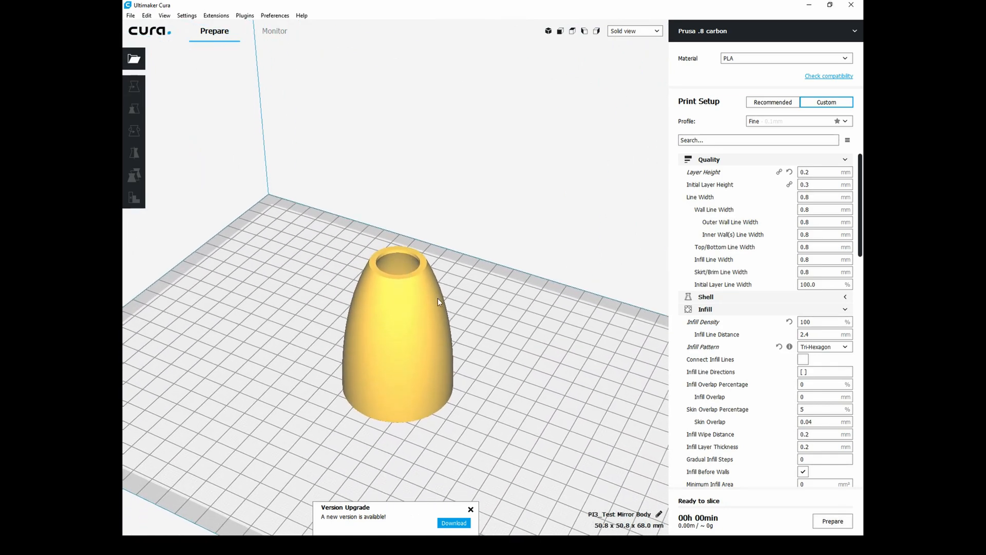
click(276, 15)
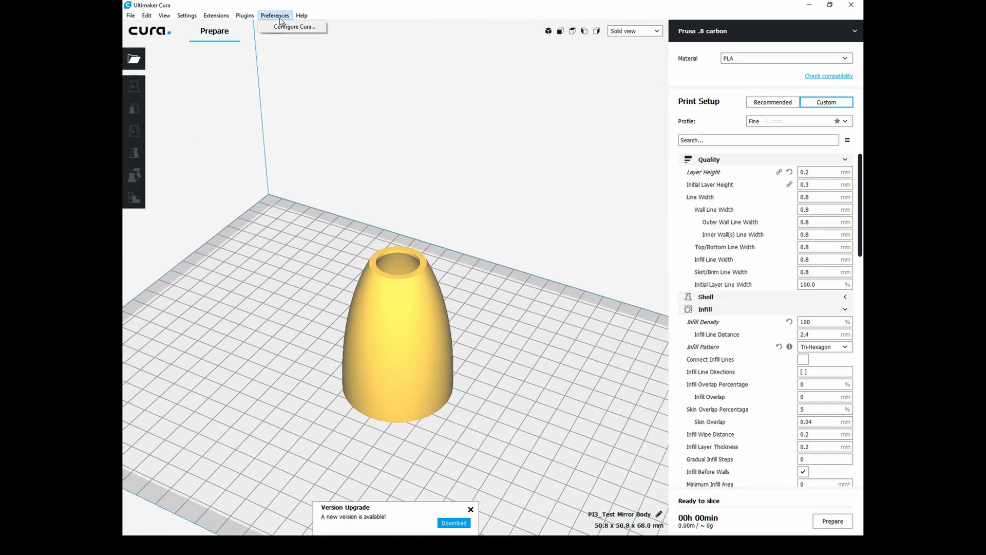
click(292, 27)
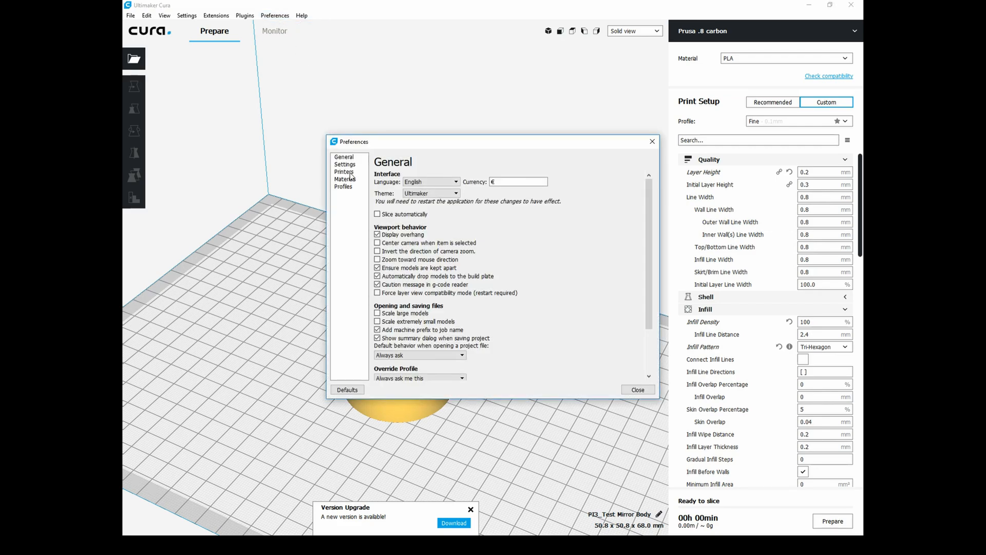
click(344, 172)
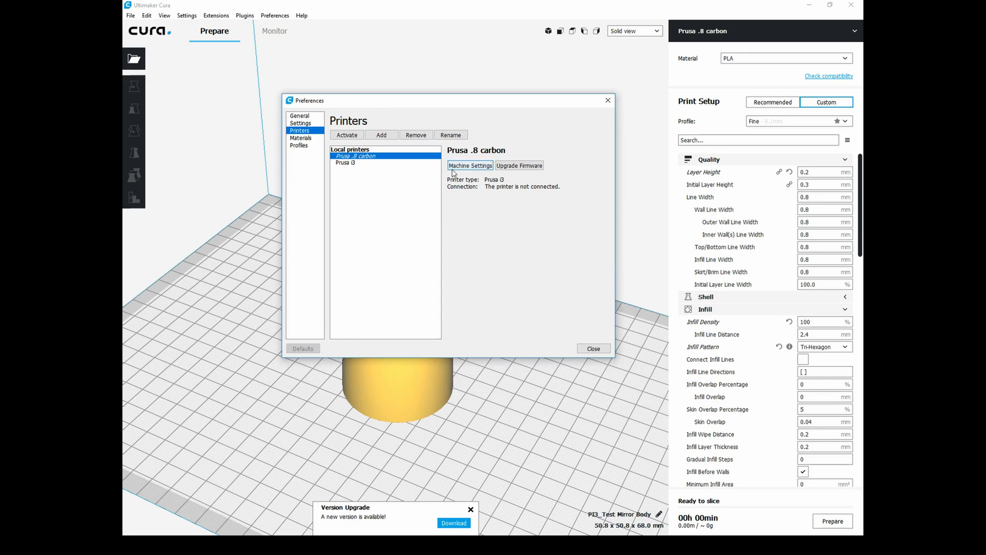
click(470, 165)
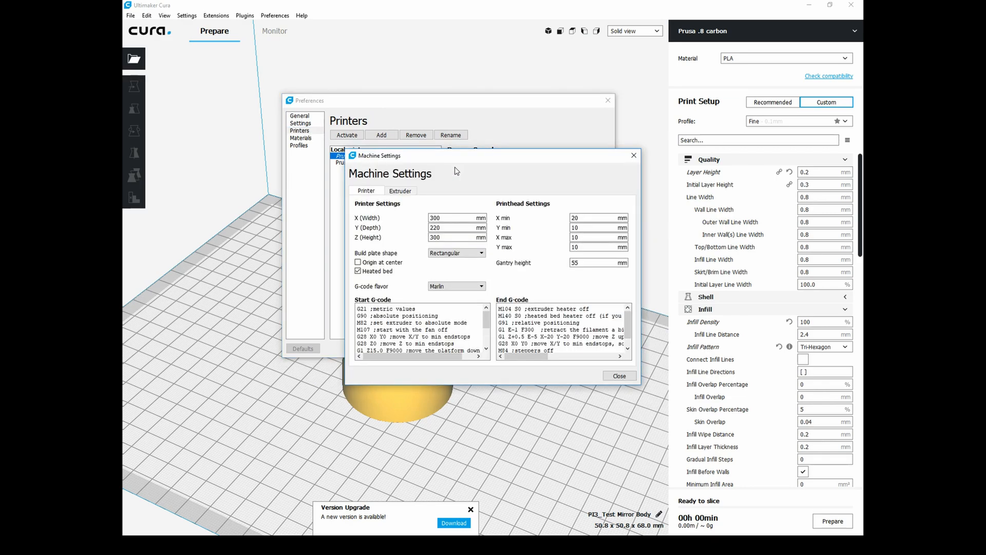
mouse_move(565, 273)
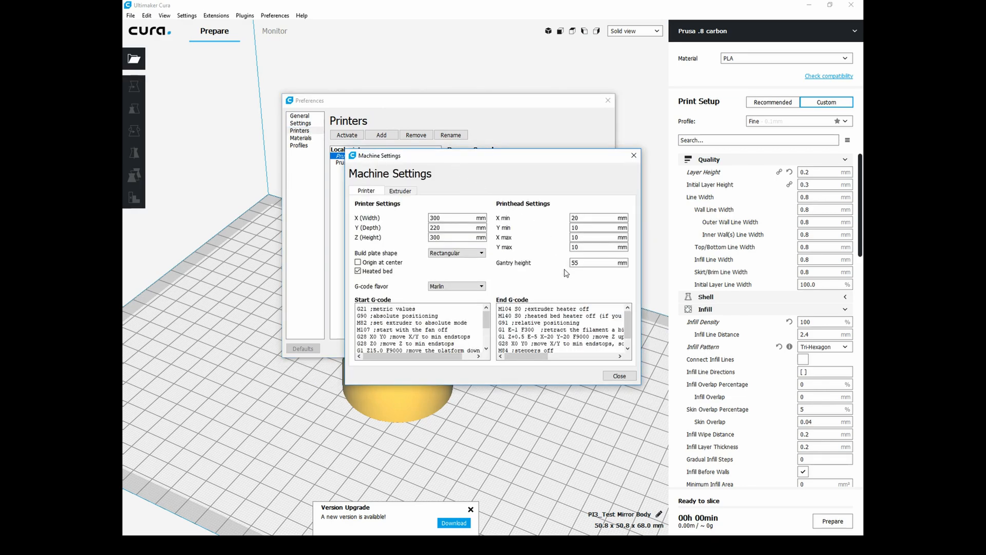
Confirm the extruder nozzle size is 0.8 mm and close Machine Settings.
click(400, 192)
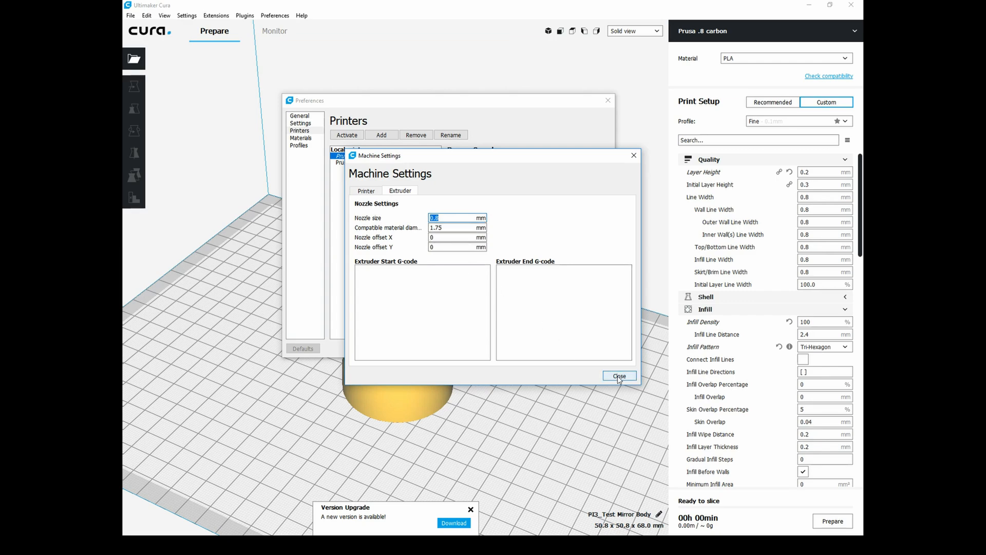
click(618, 376)
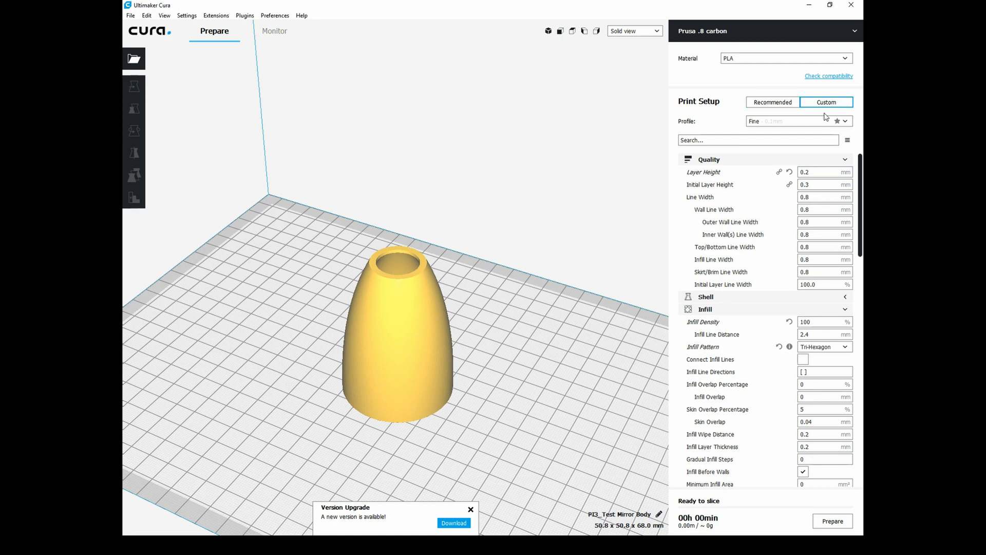
Select the Fine - 0.1mm profile while keeping the customized settings.
click(845, 122)
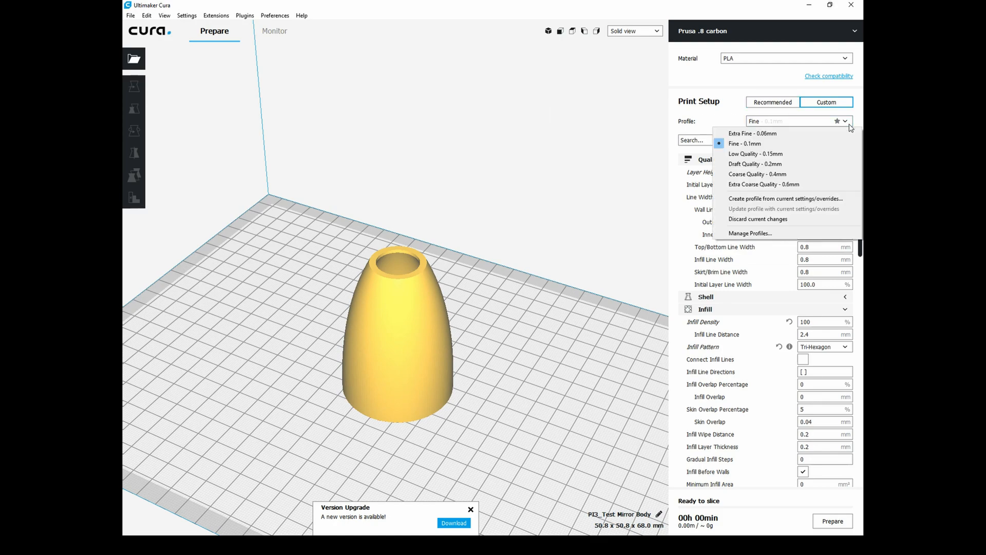
mouse_move(668, 151)
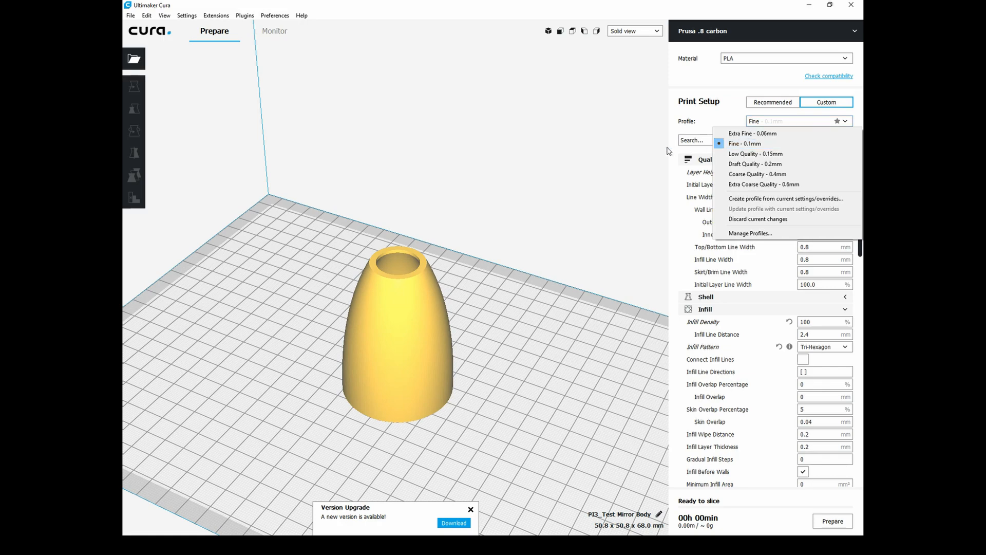
click(755, 153)
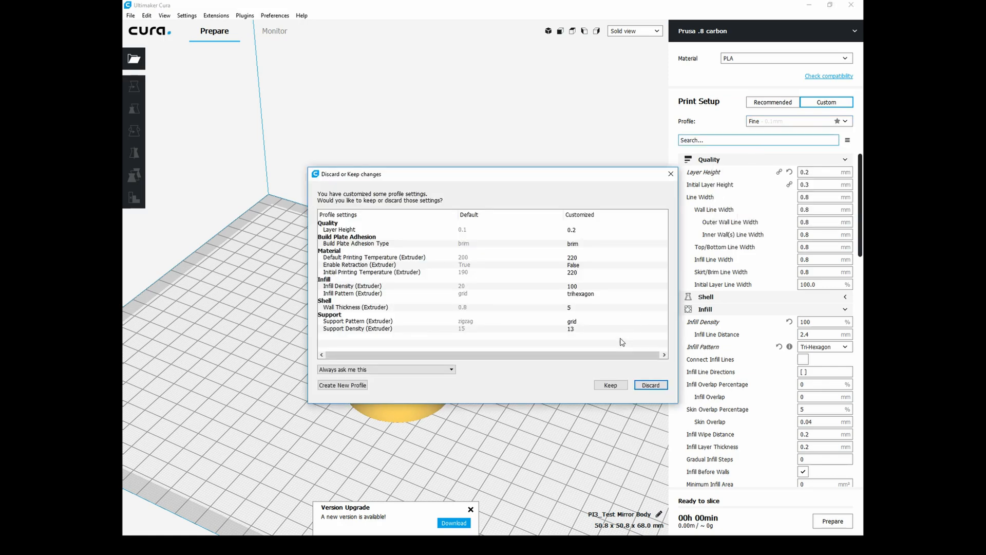
mouse_move(671, 174)
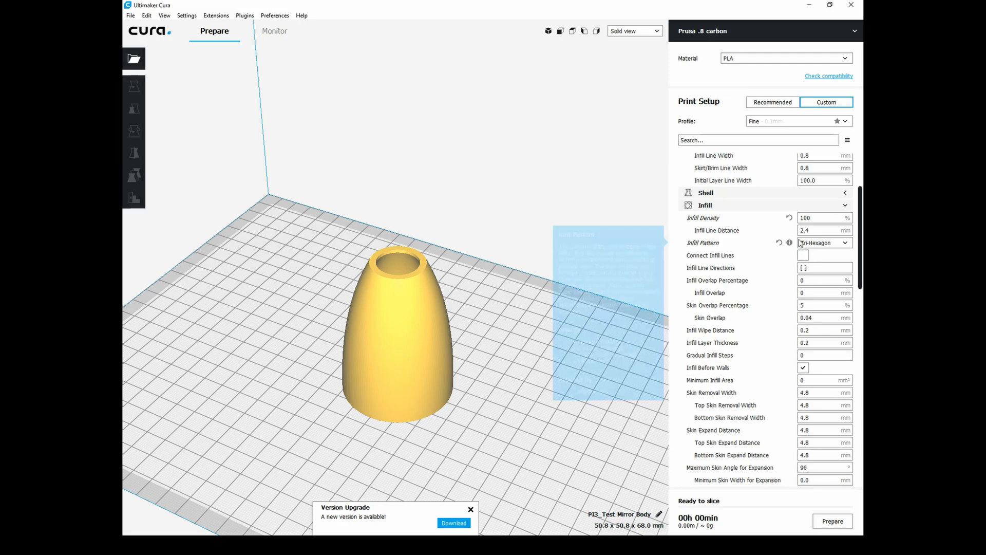
Keep infill density at 100% and set the default printing temperature to 245 °C.
click(822, 217)
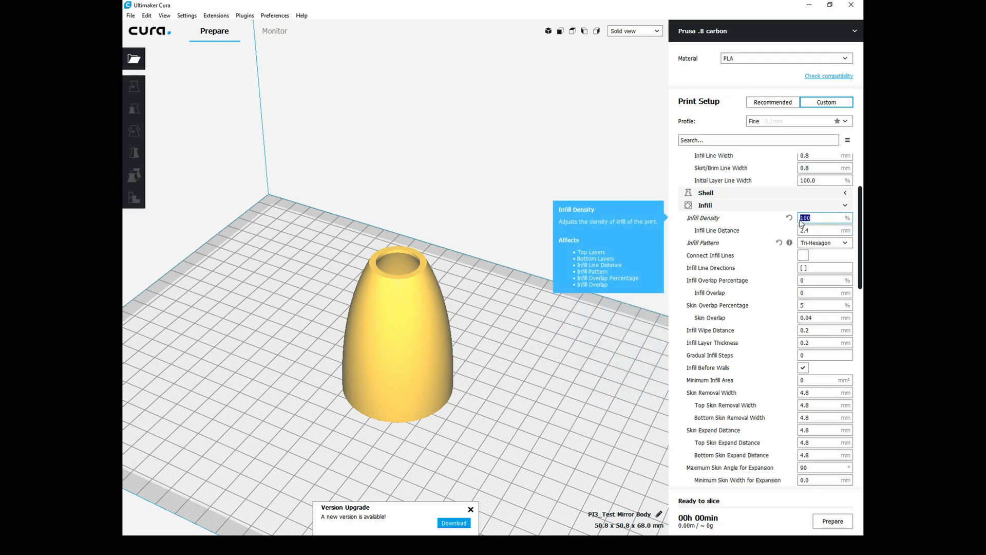
scroll(down, 3)
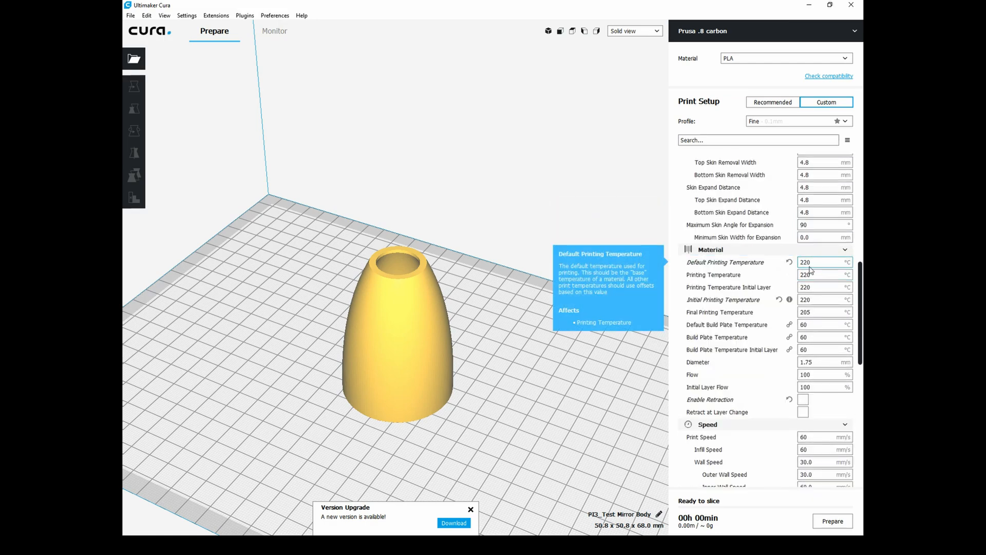
triple_click(821, 262)
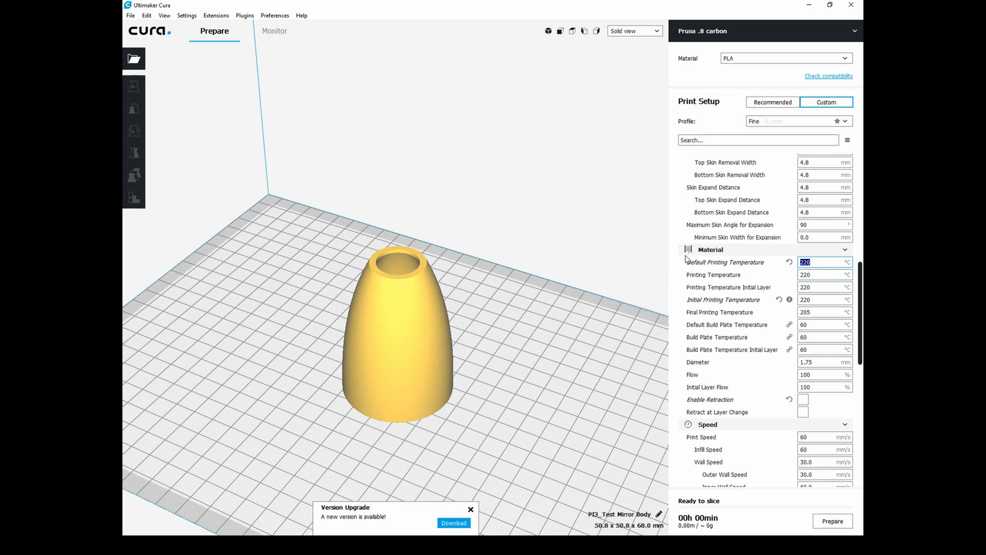
mouse_move(641, 287)
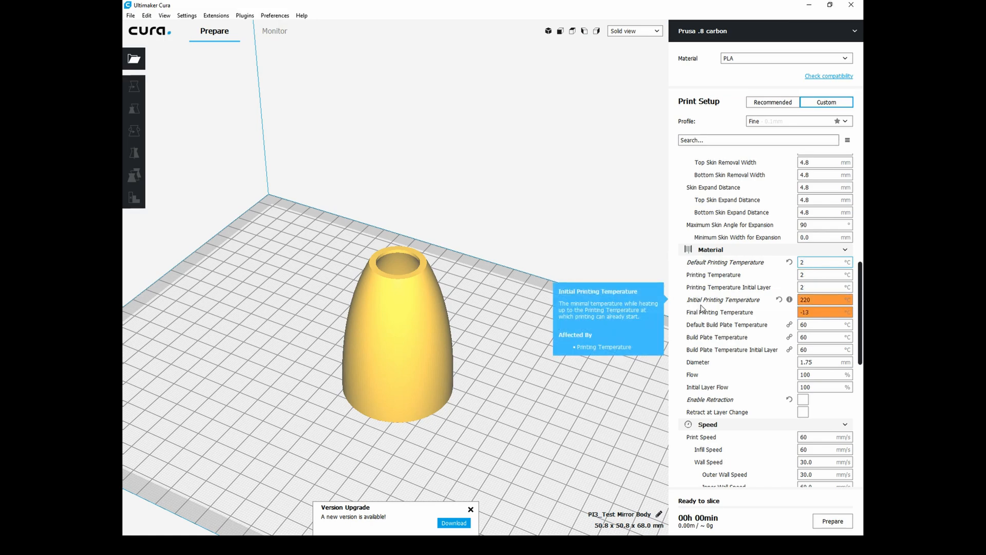
text(245)
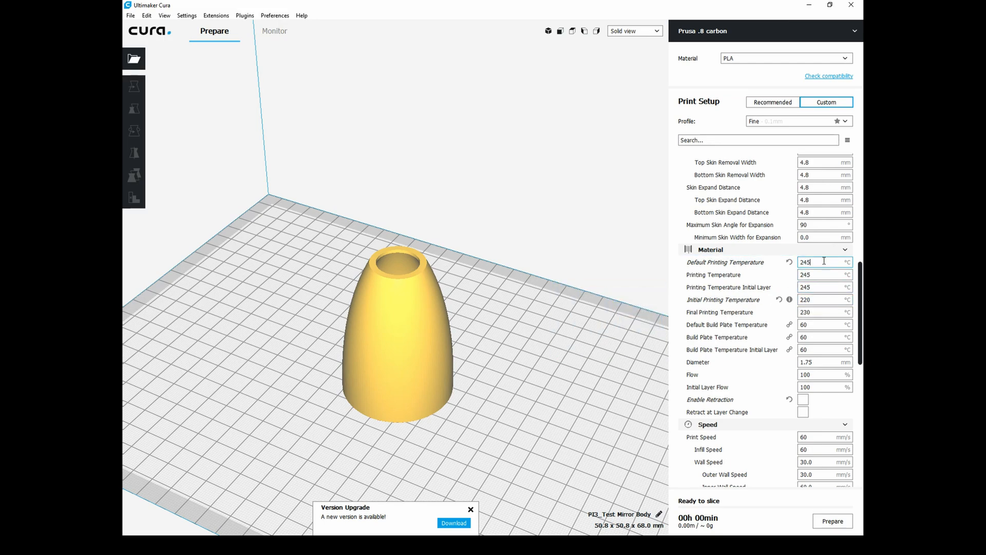
scroll(down, 3)
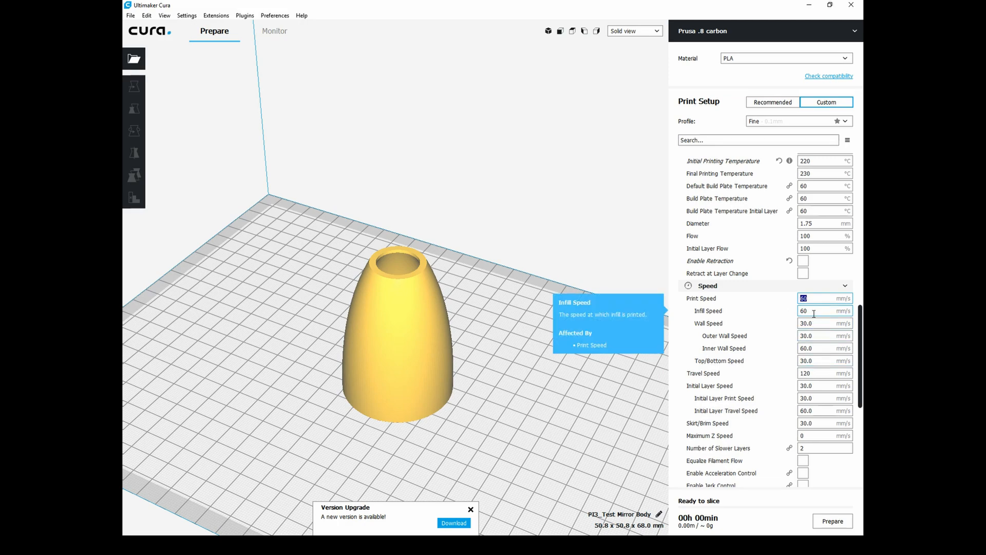
scroll(down, 3)
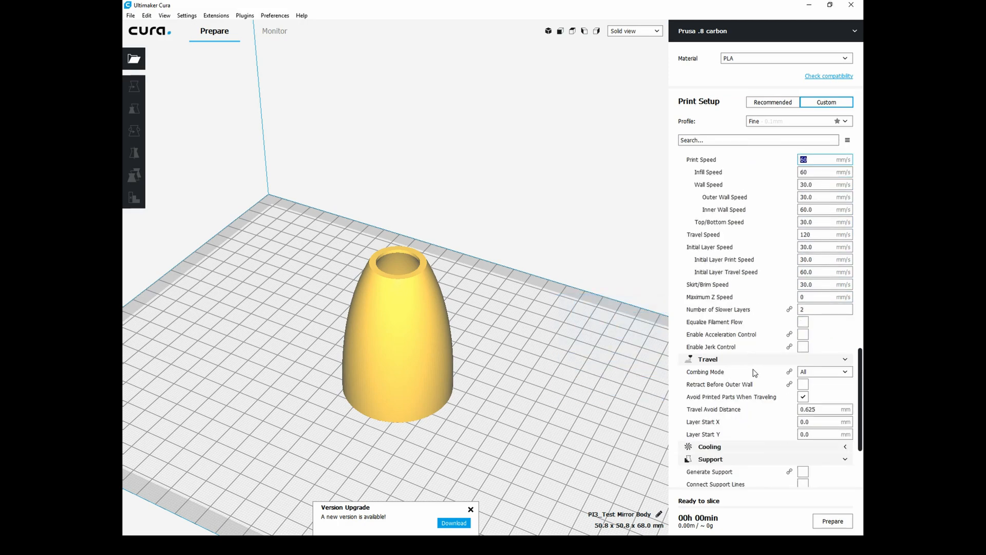
scroll(down, 3)
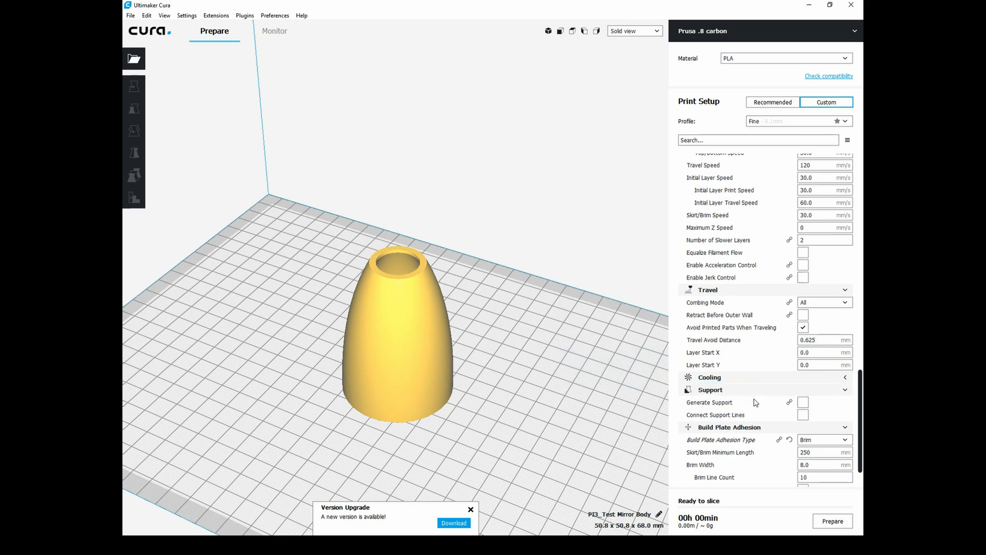